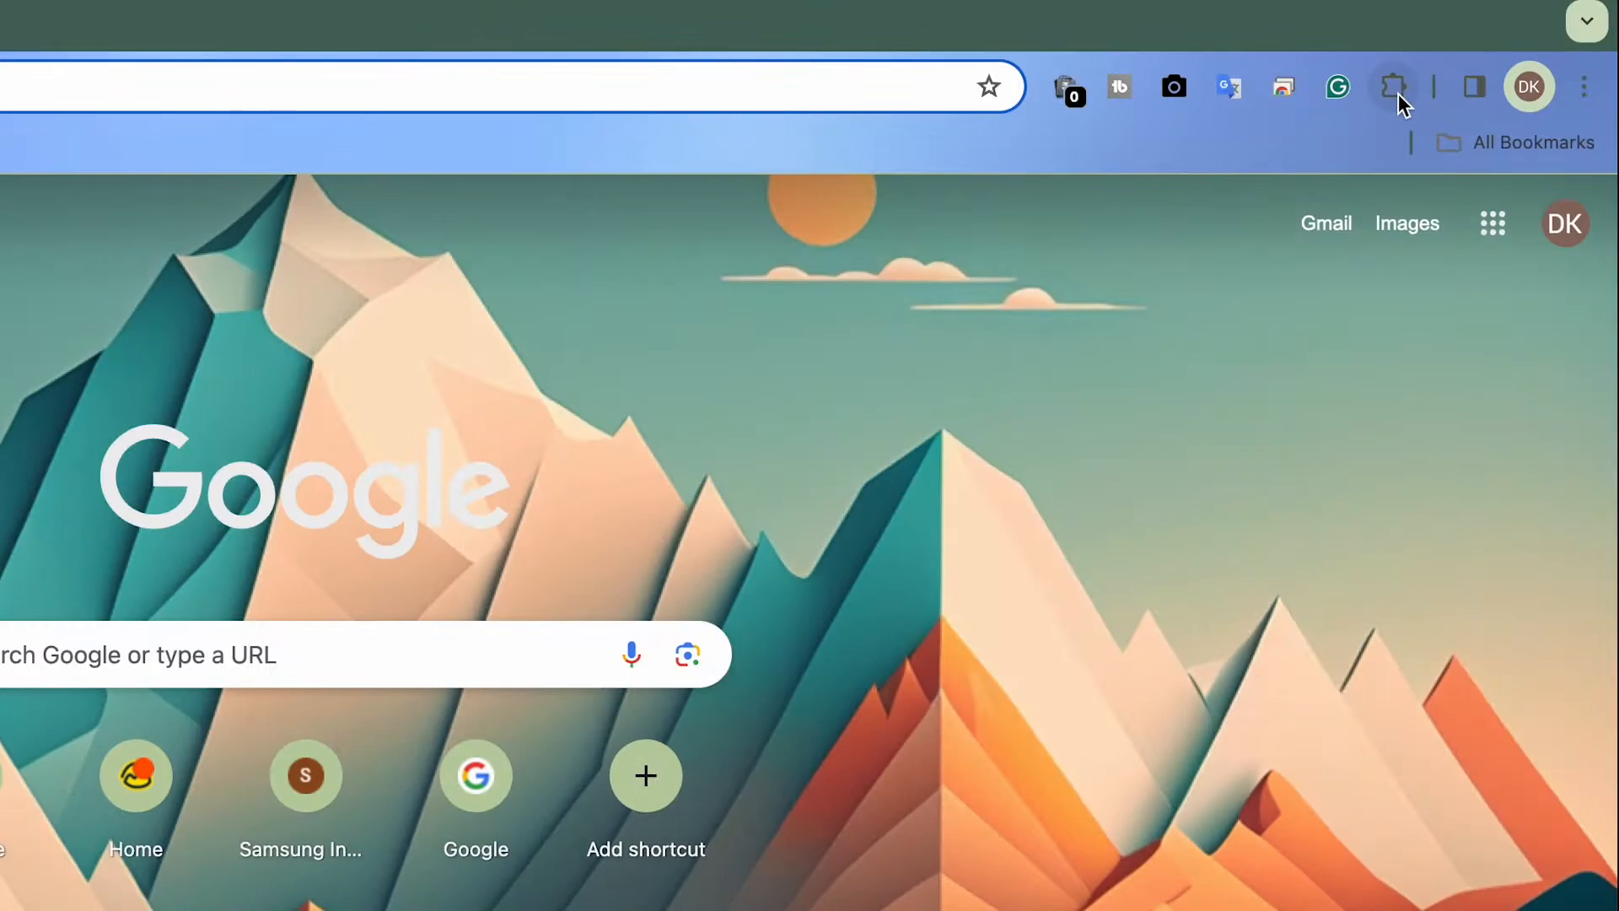
# Review the installed extensions on the Manage Extensions page via the puzzle icon.
pyautogui.click(1394, 86)
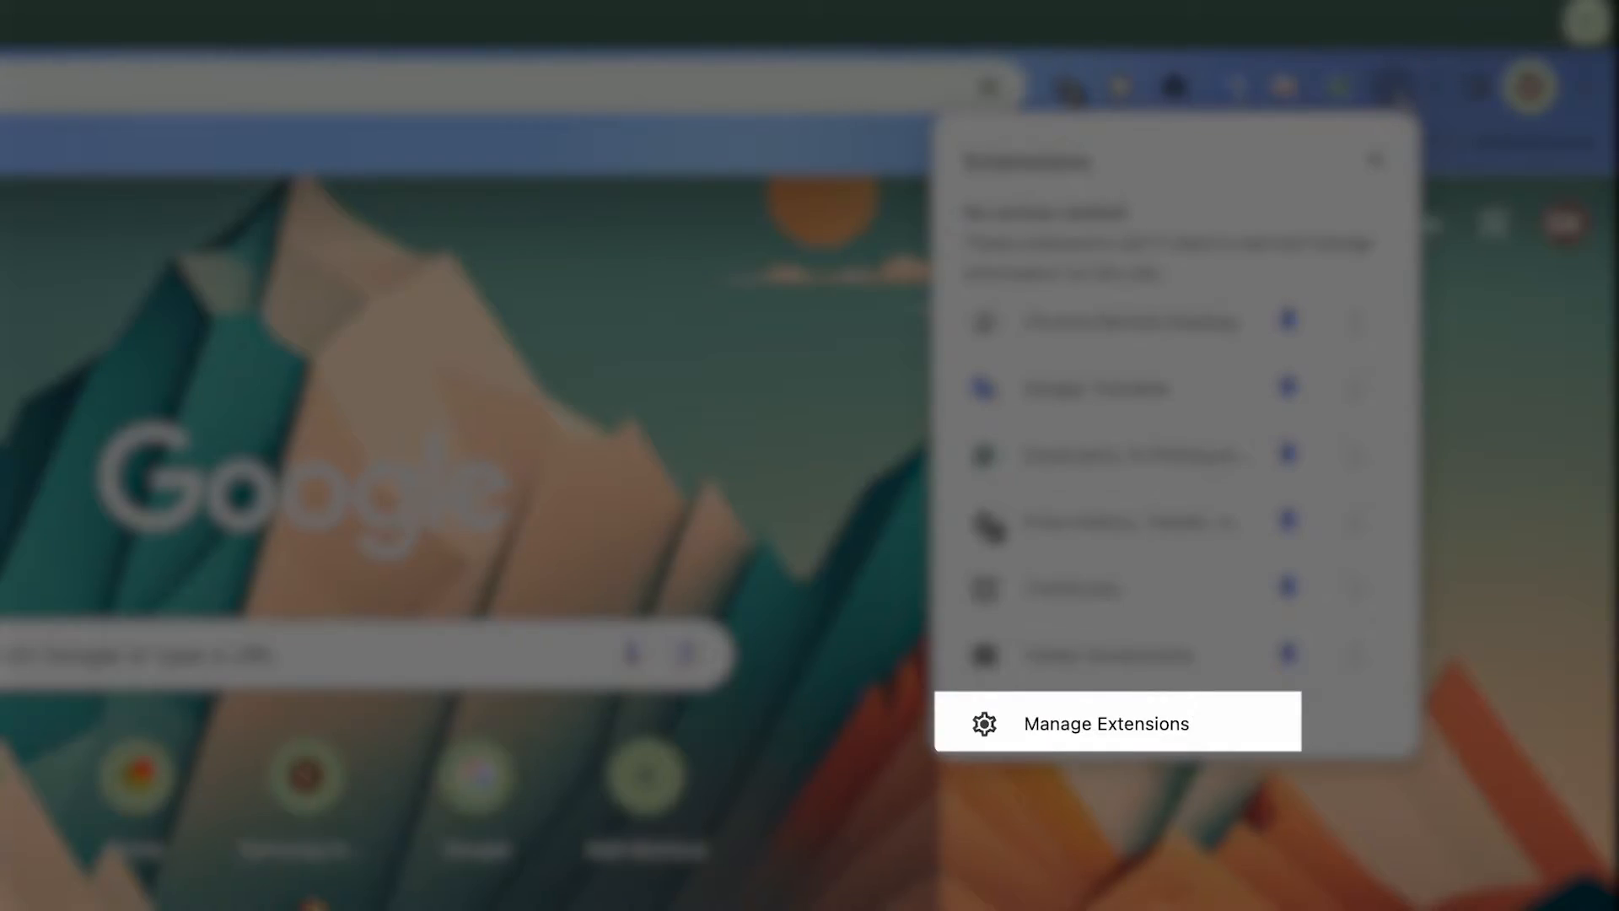
pyautogui.click(1105, 722)
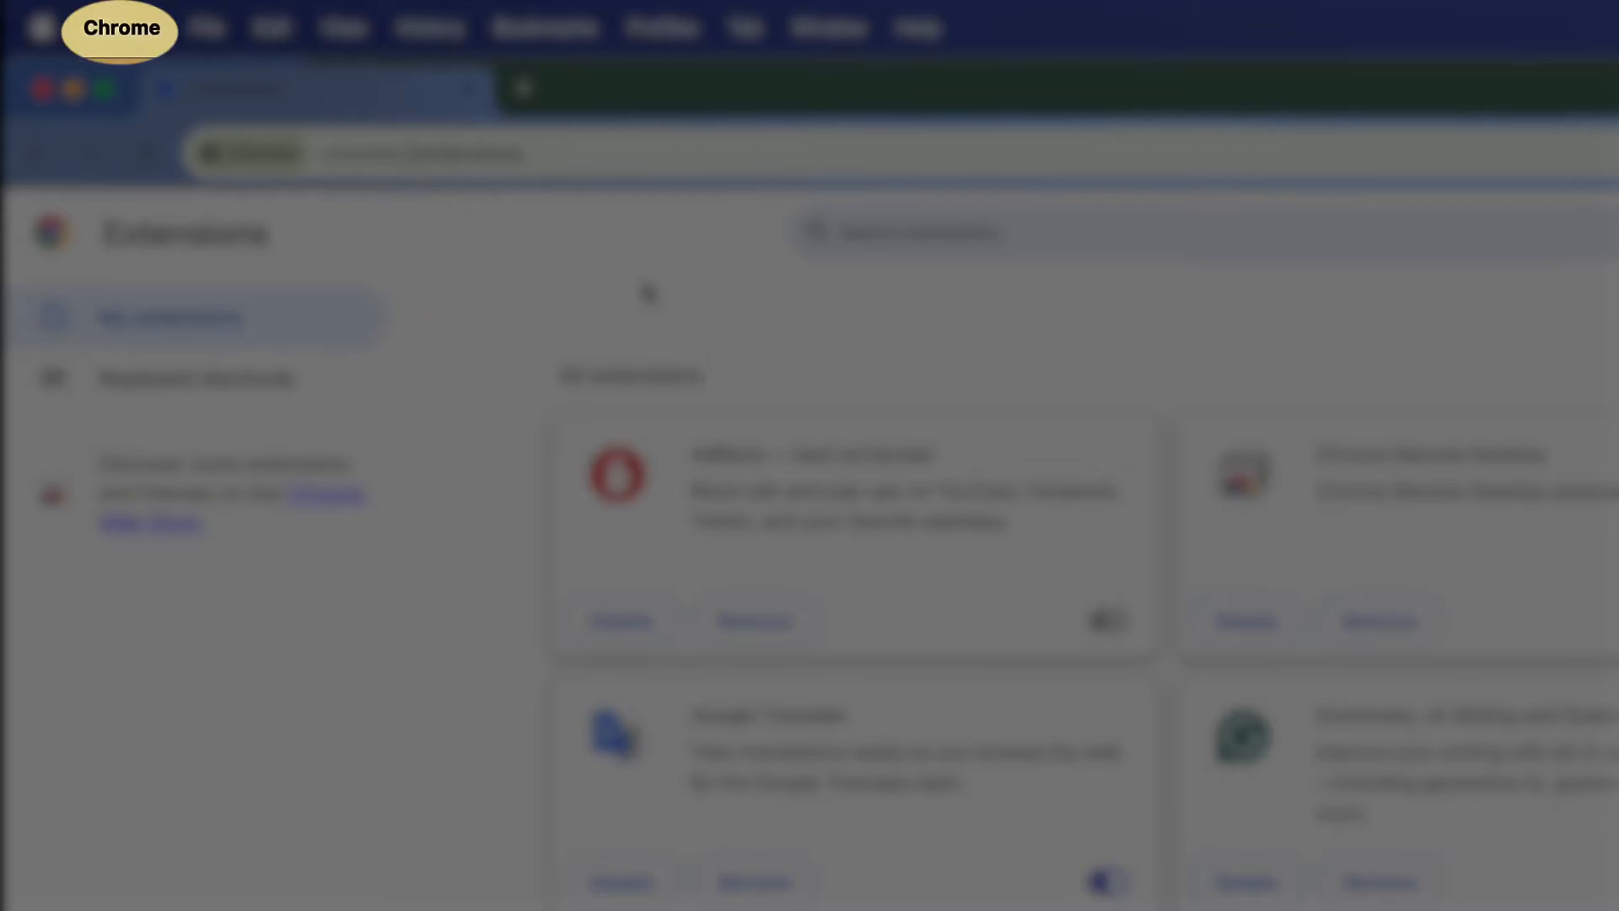
pyautogui.click(119, 27)
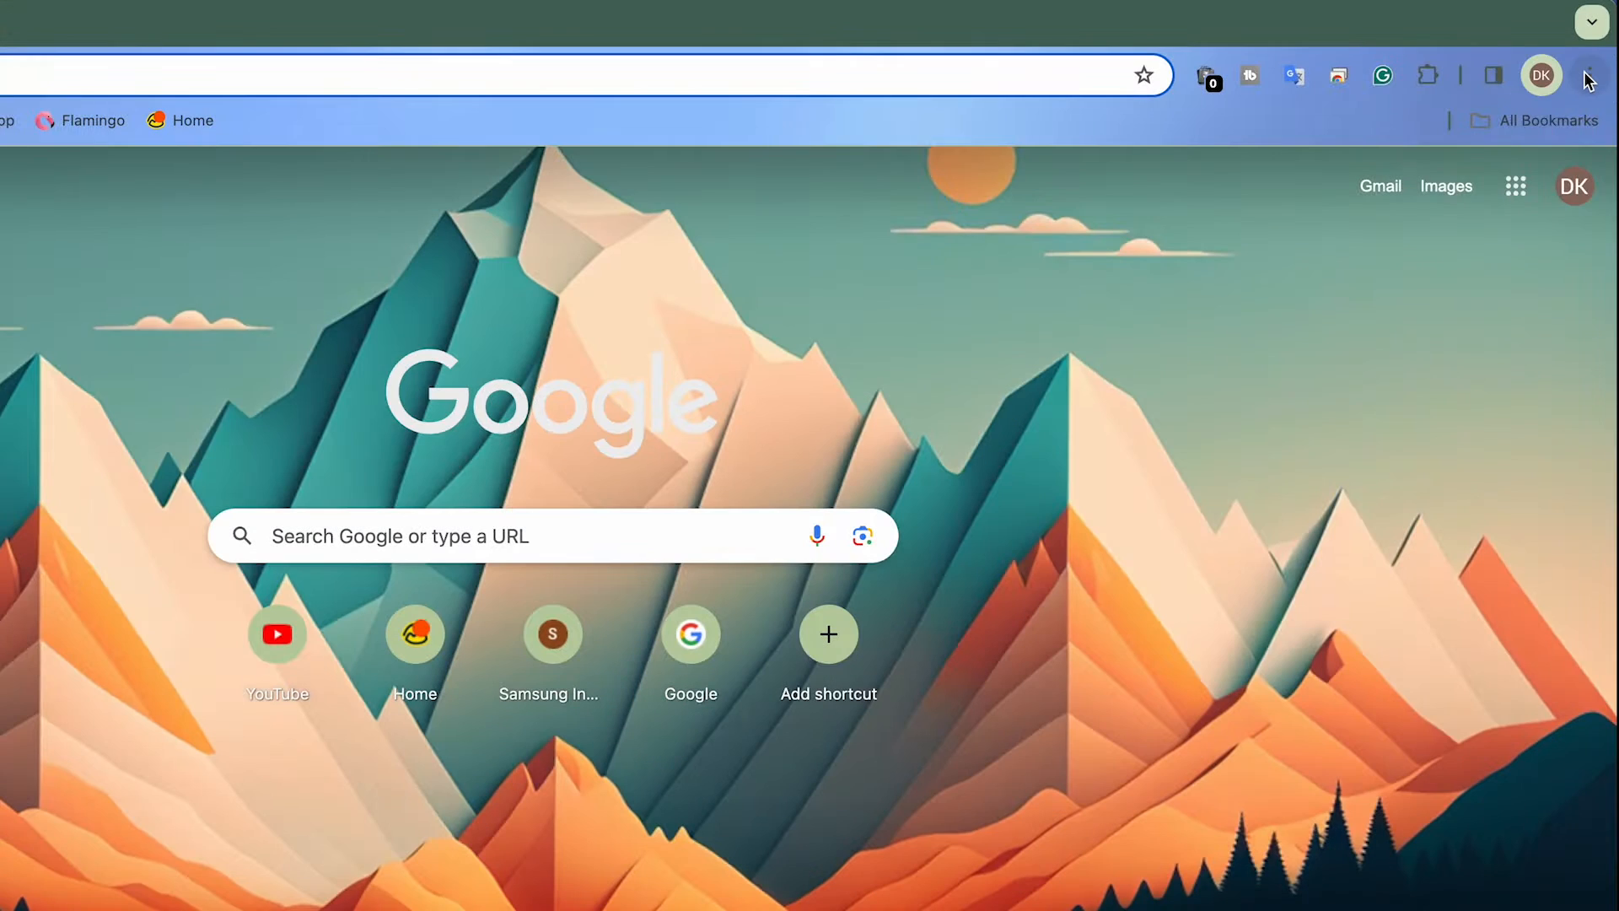
# Go to Chrome Settings from the three-dot menu, landing on You and Google.
pyautogui.click(1585, 73)
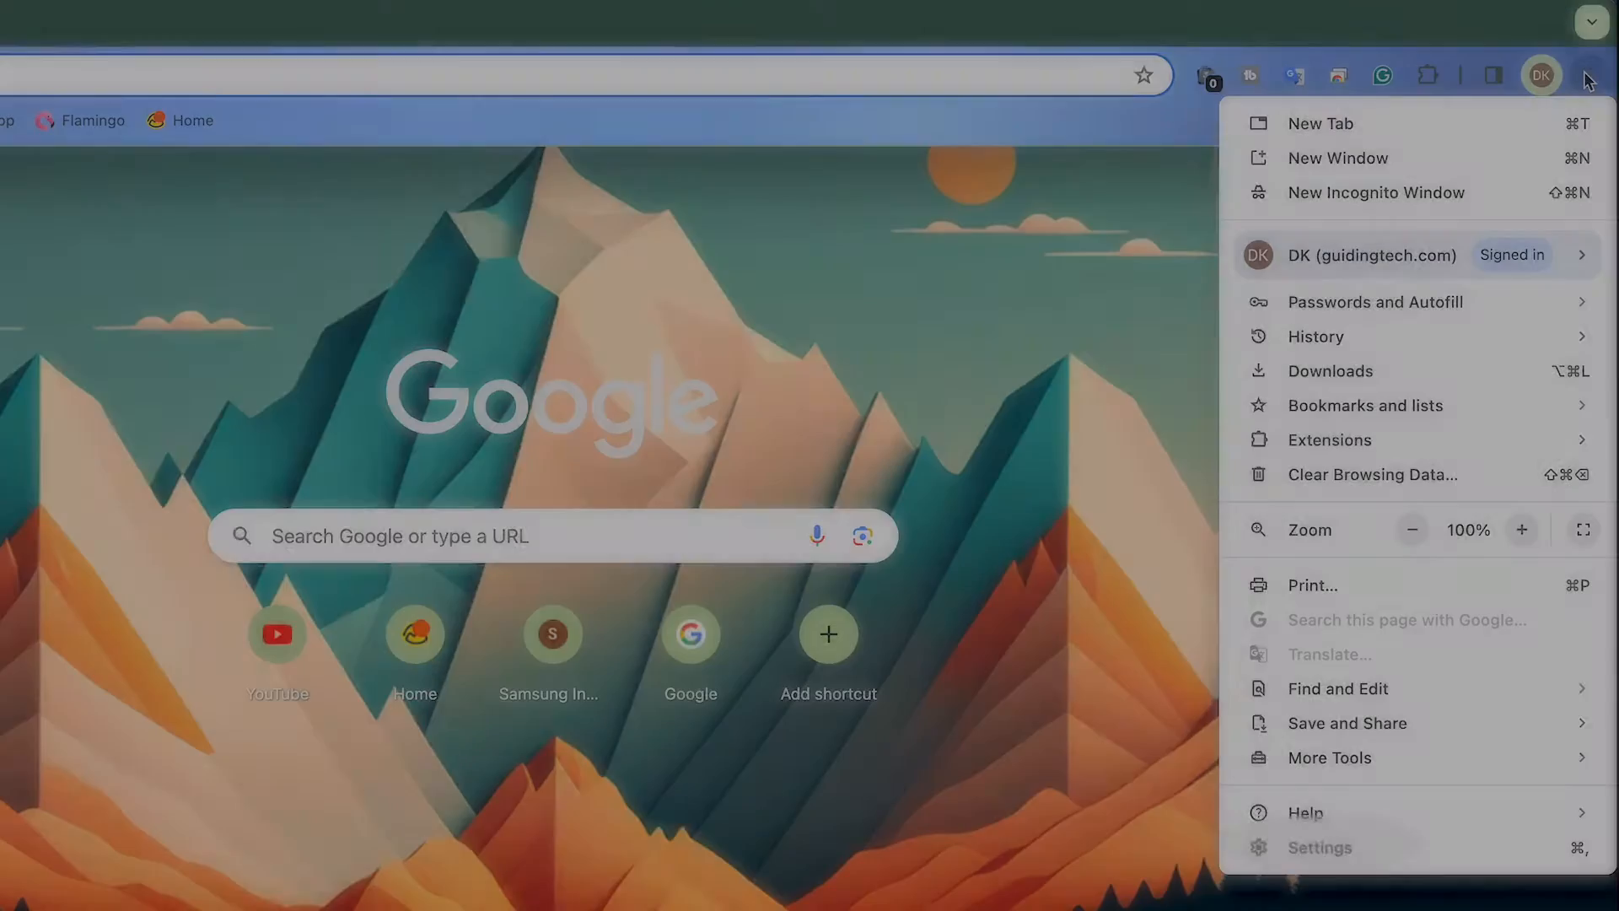
pyautogui.click(1319, 847)
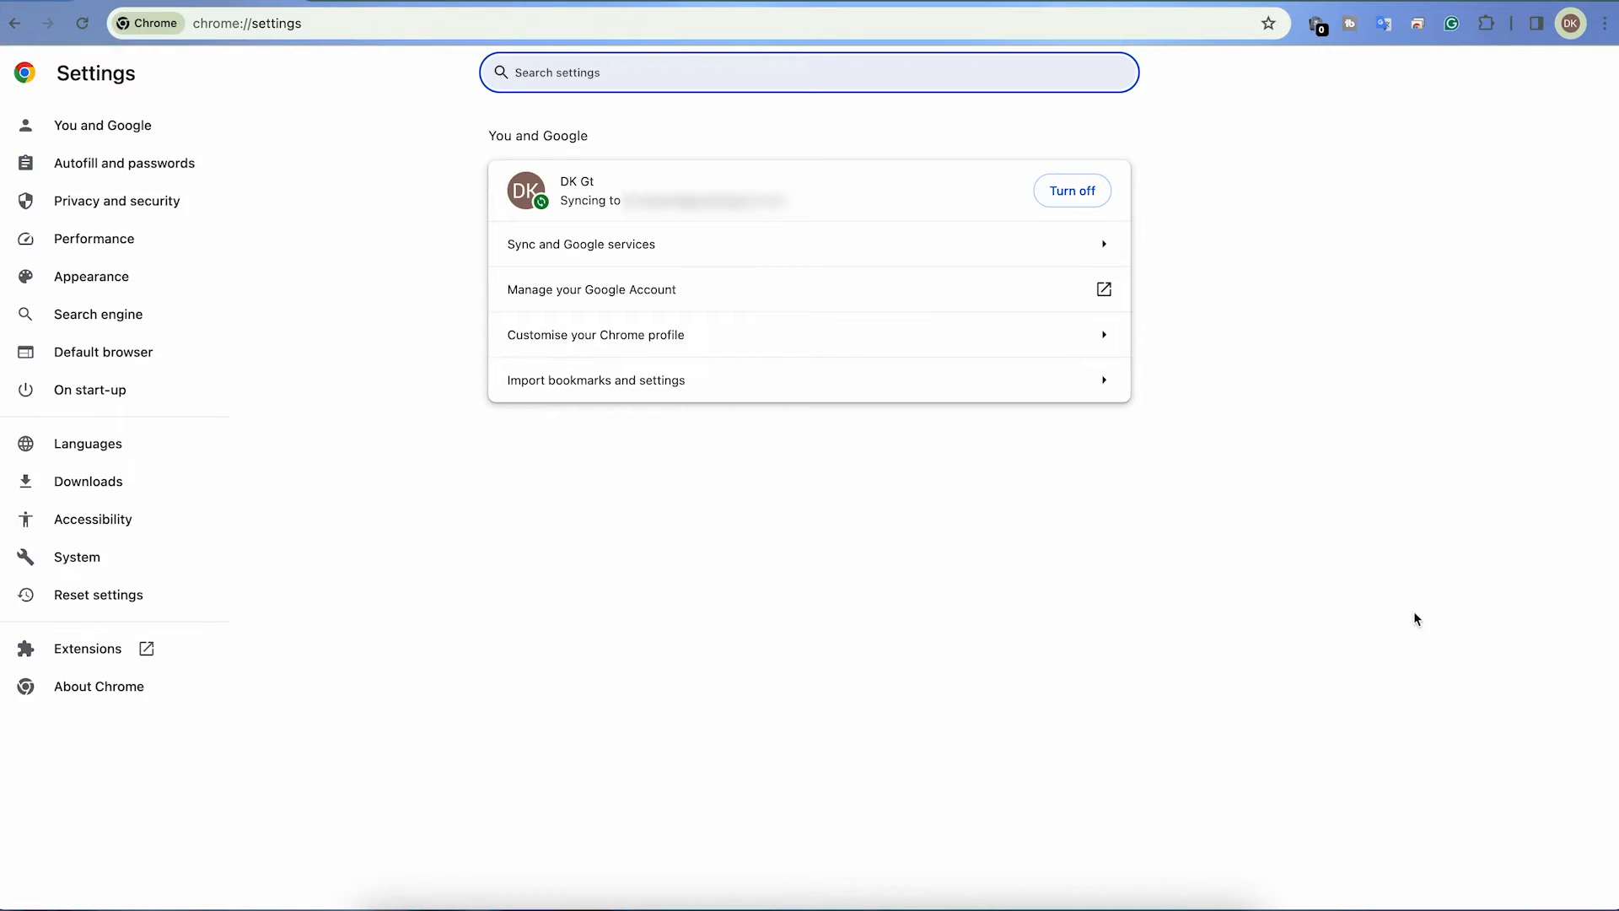
# Start restoring settings to original defaults from the Reset settings section.
pyautogui.click(98, 594)
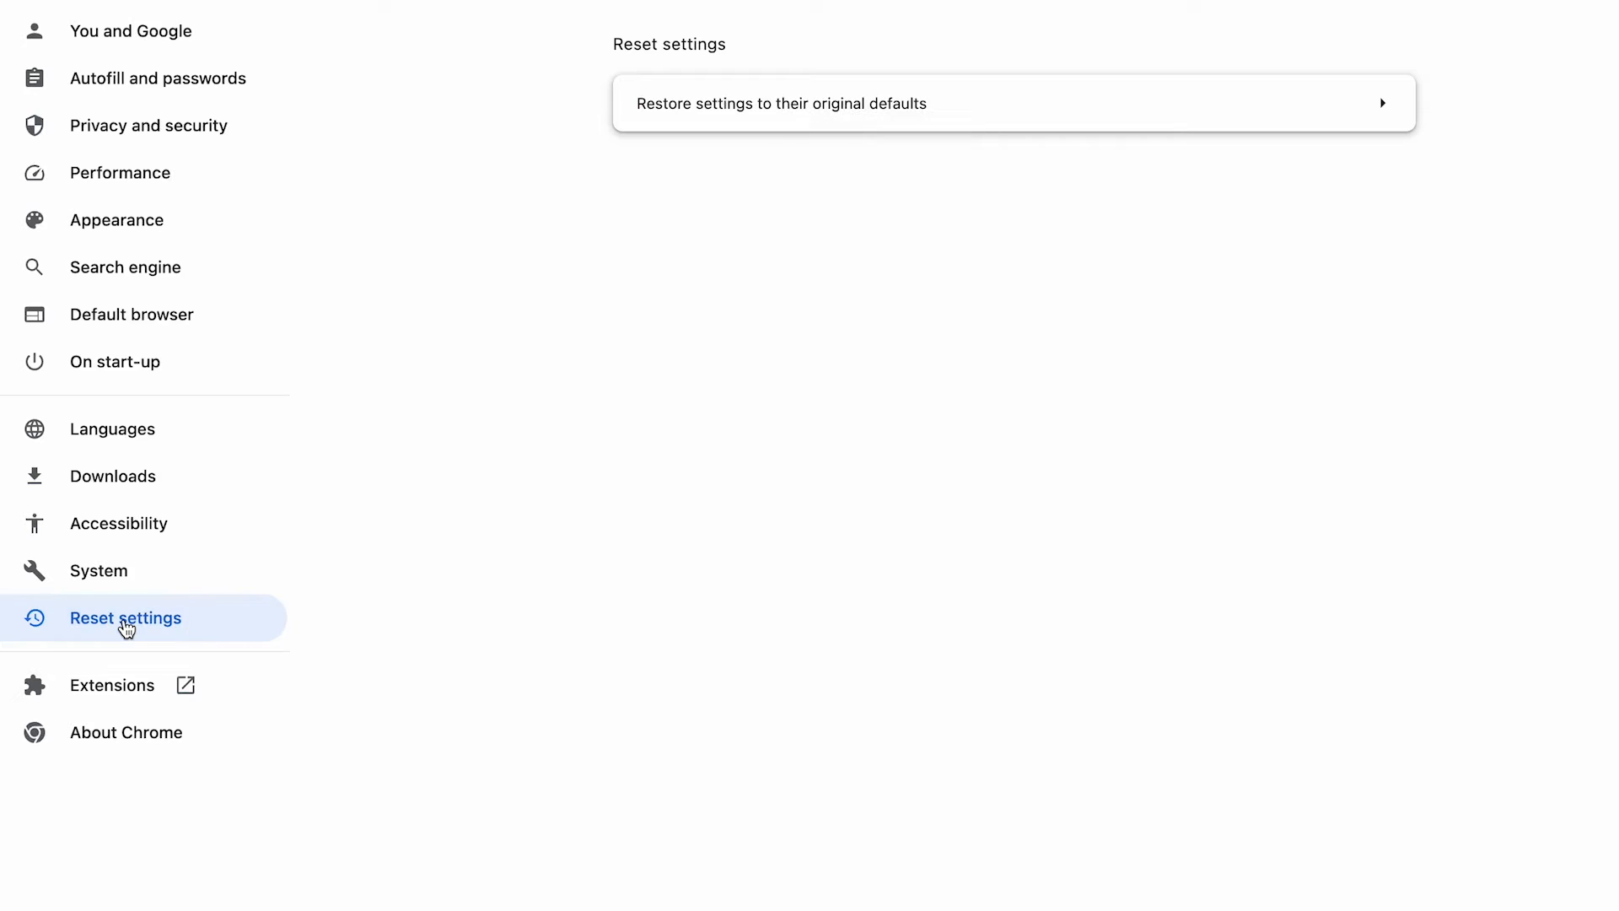
pyautogui.click(818, 103)
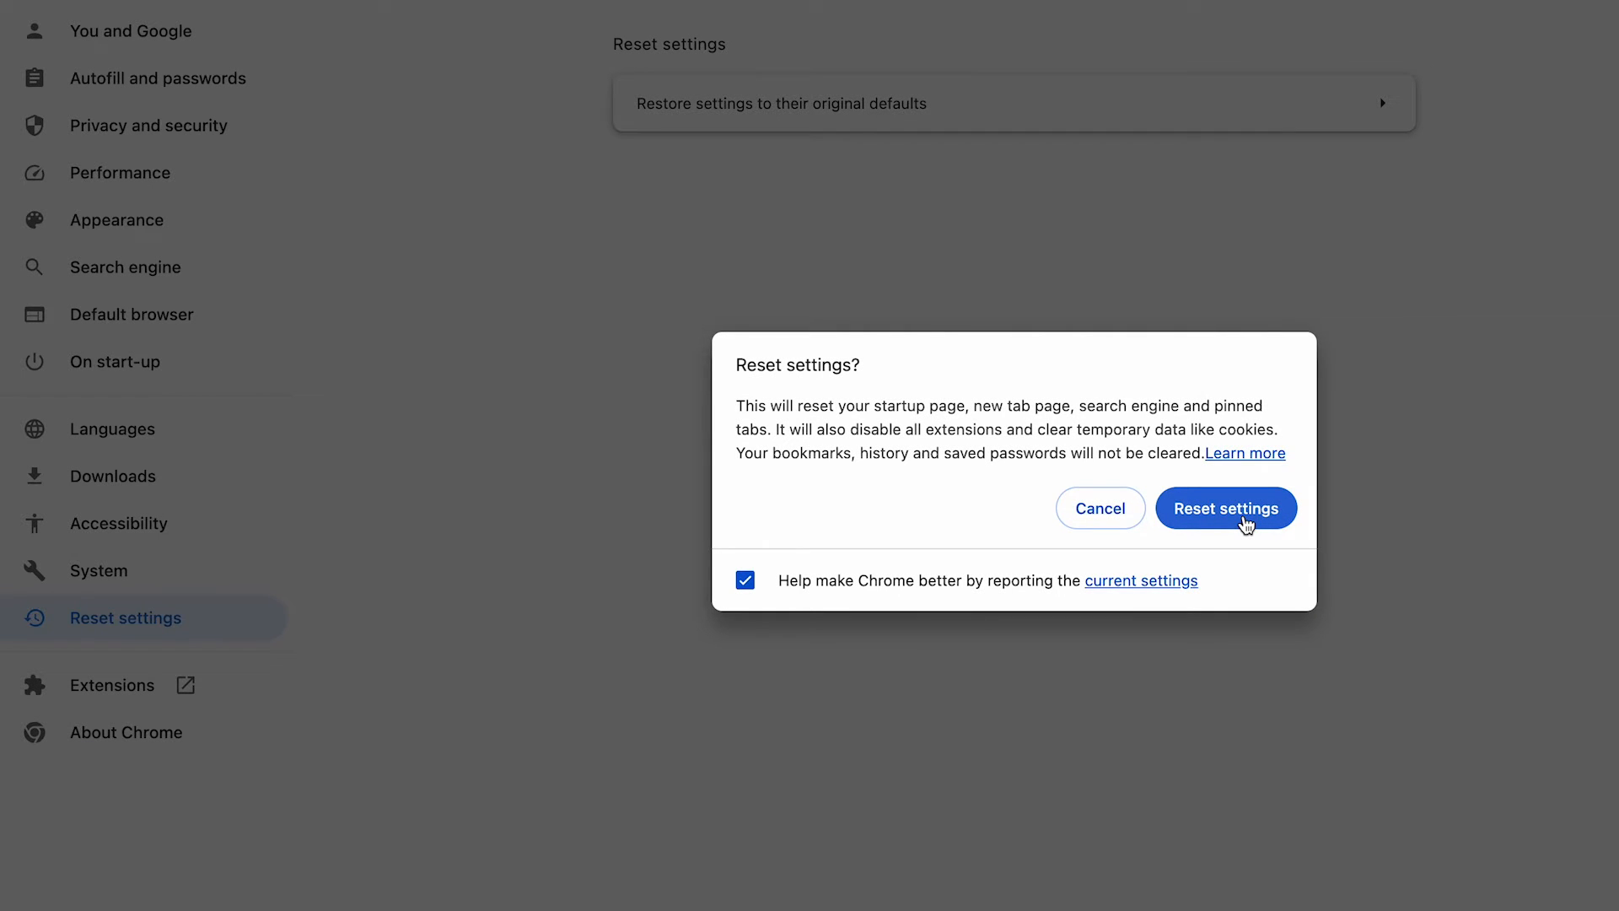